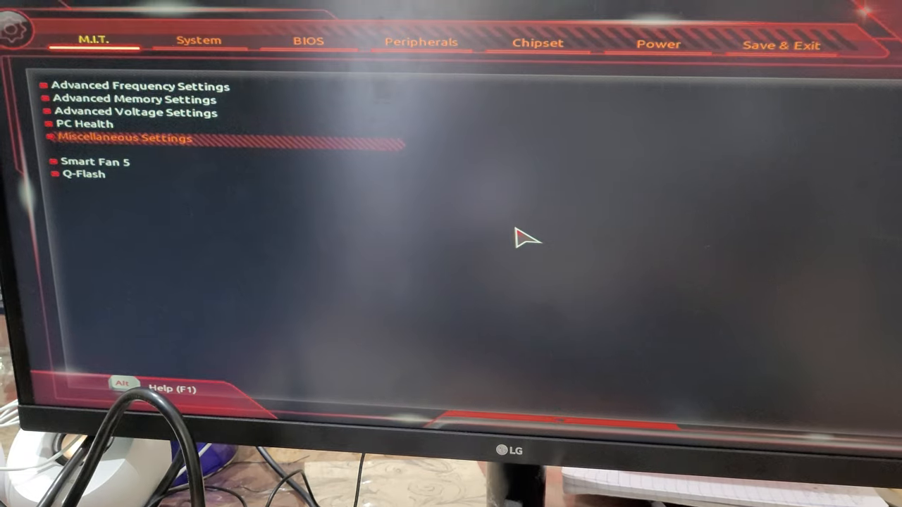
Step: Go to the Miscellaneous Settings page under M.I.T., showing SVM Mode as Disabled
left_click(125, 139)
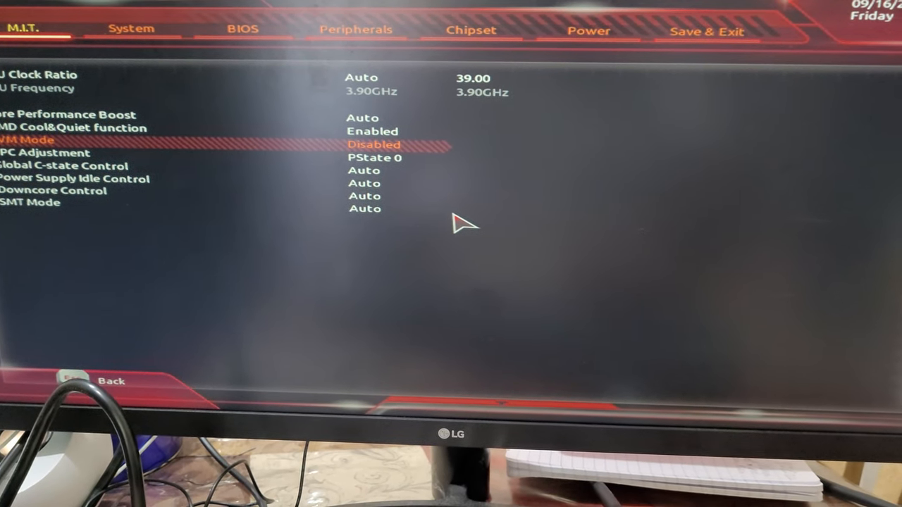
Step: Set SVM Mode to Enabled from its popup choices
left_click(375, 143)
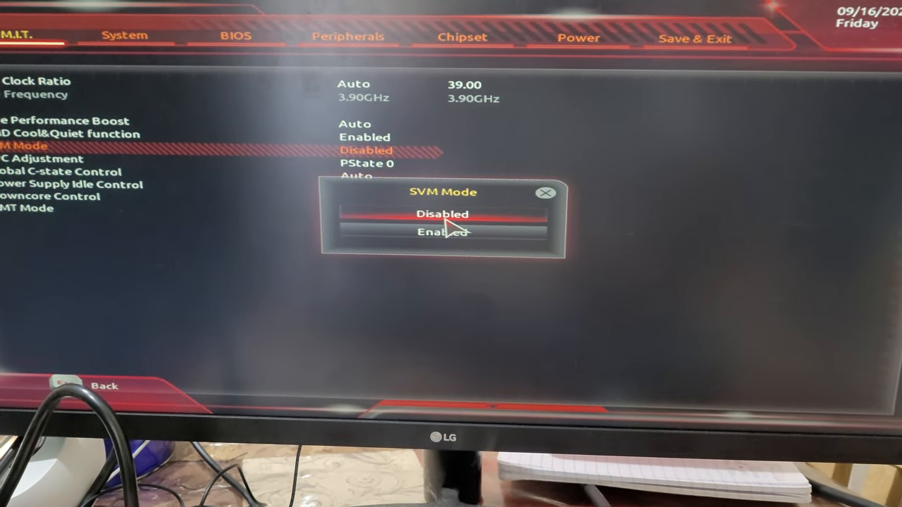
left_click(442, 231)
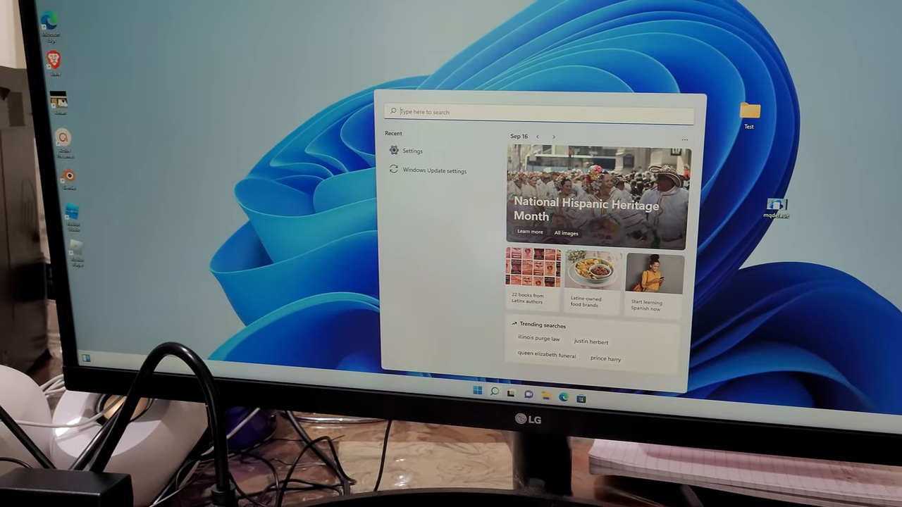
Step: Search 'add or remove programs' and browse down the installed apps list in Settings
type("add or remove programs")
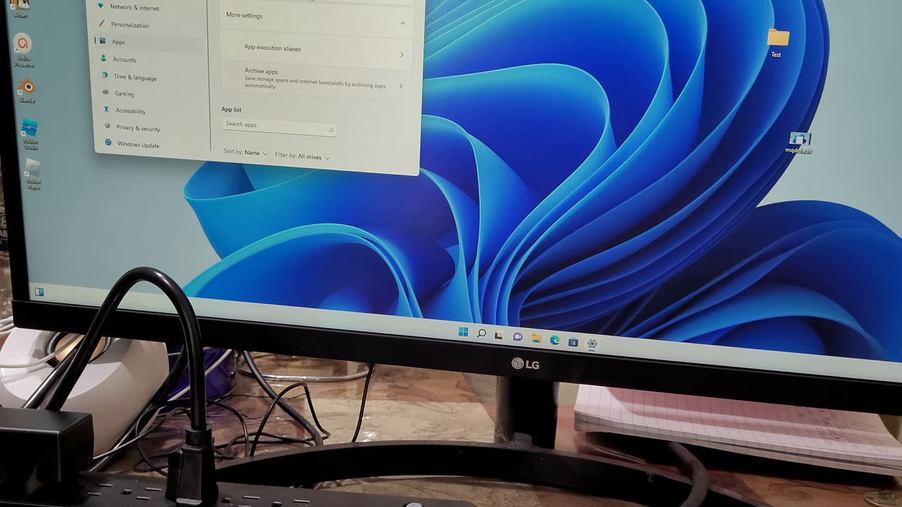
scroll("down", 3)
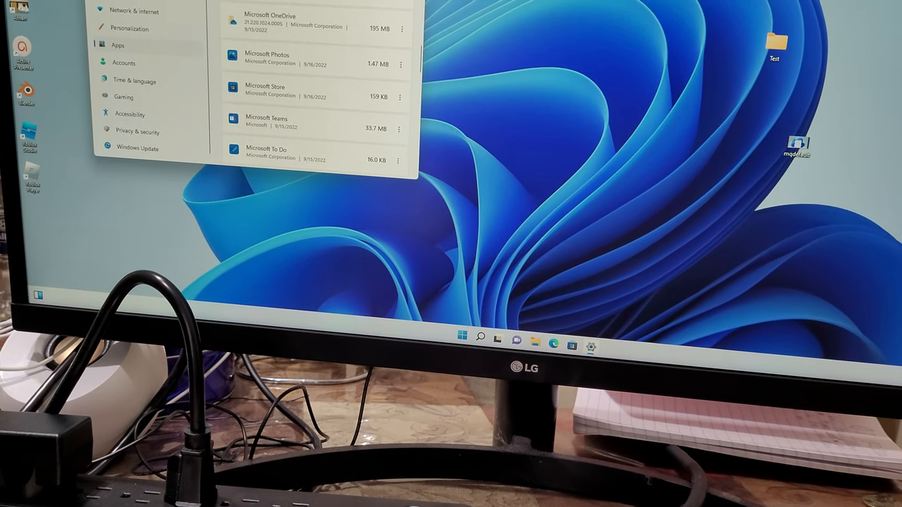
scroll("down", 3)
type("add or")
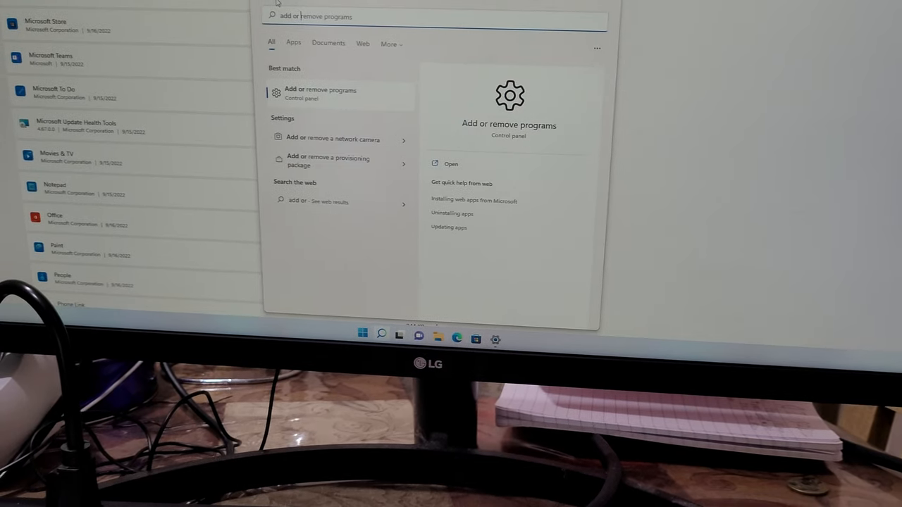
Step: Clear the 'add or remove programs' search to start a new one
key("Backspace")
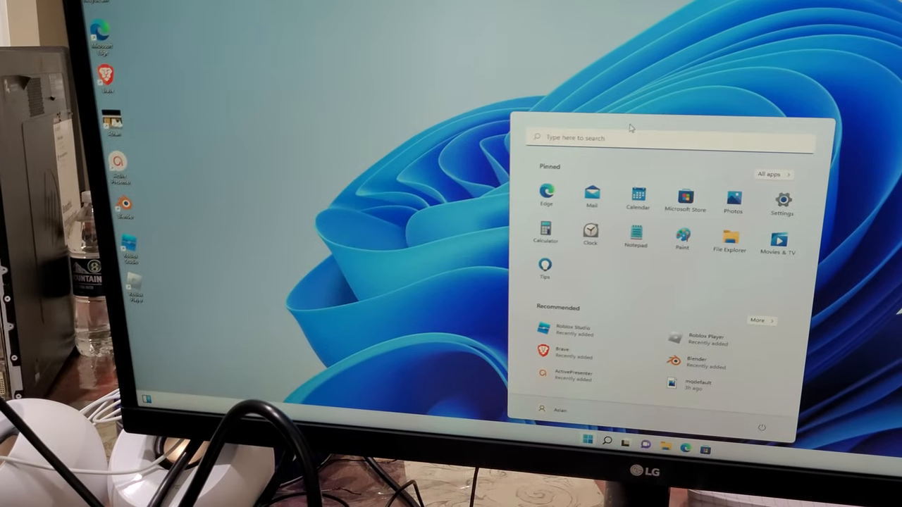
Step: Search 'control Panel', go to Programs and reach Turn Windows features on or off
type("control Panel")
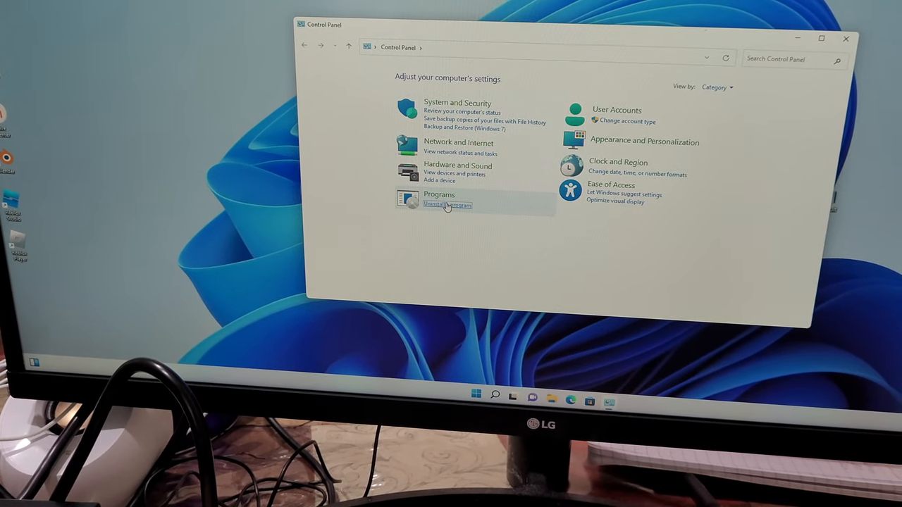
left_click(447, 205)
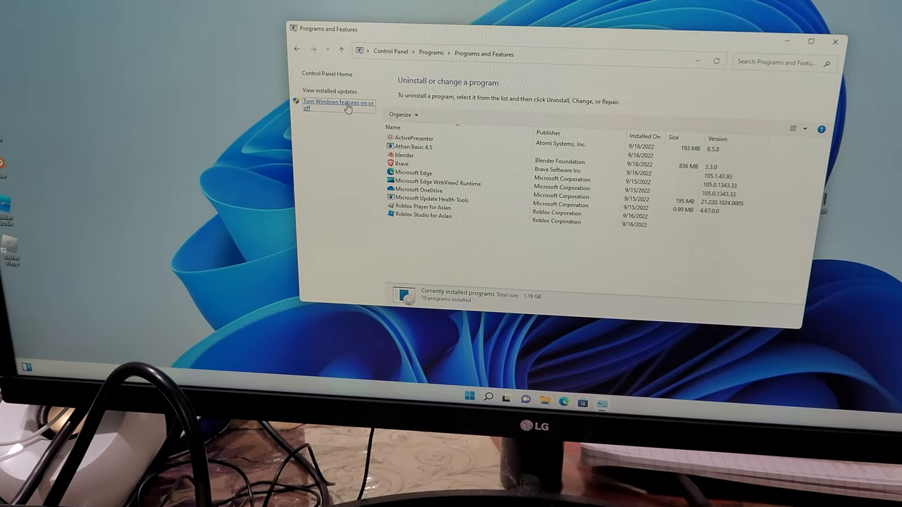
left_click(339, 106)
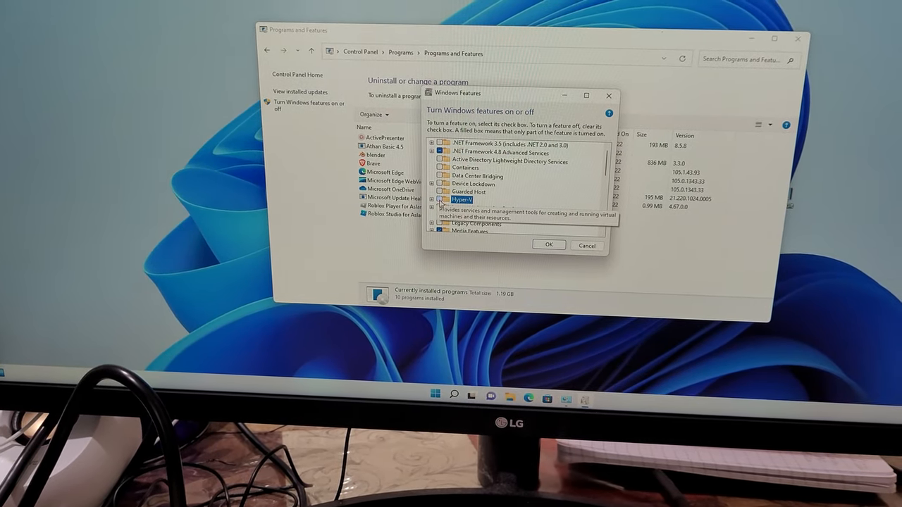
Step: Tick Hyper-V with all its components, confirm with OK and choose Restart now
left_click(422, 192)
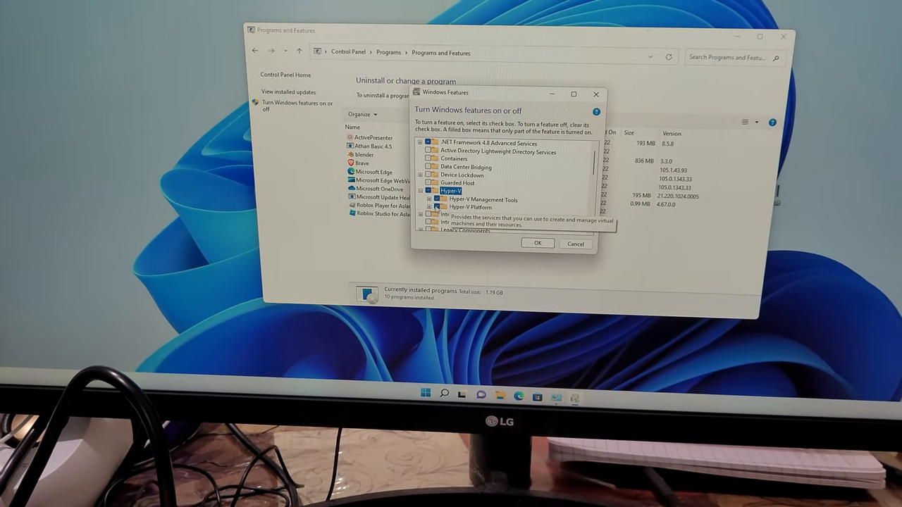
left_click(428, 197)
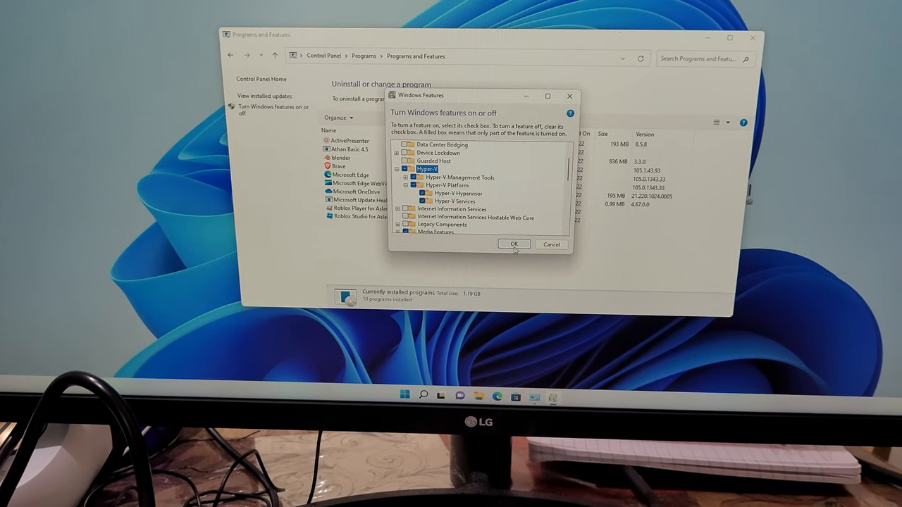
left_click(513, 245)
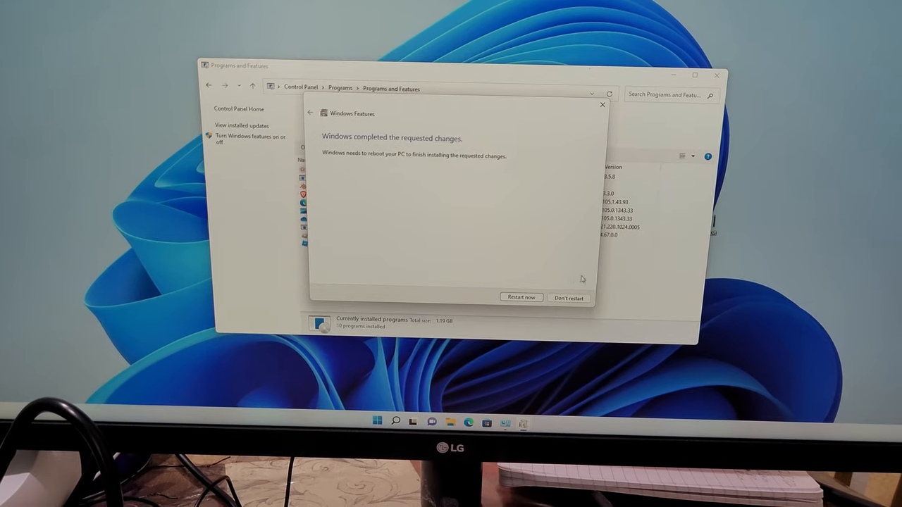
left_click(521, 296)
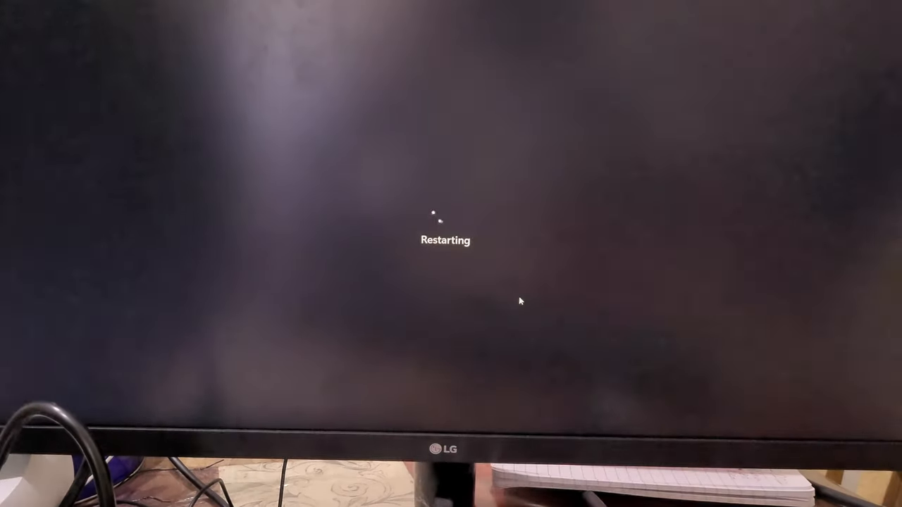